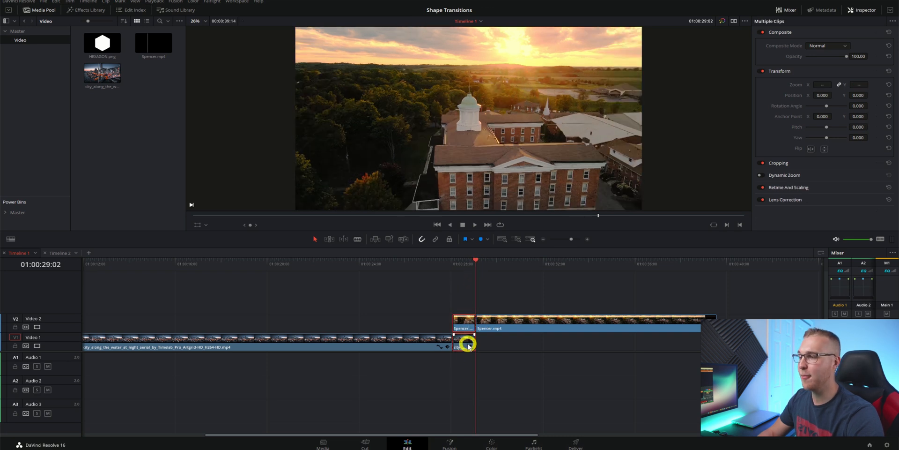
Combine the stacked city and building clips into a new Fusion clip and open it in Fusion
{"action": "right_click", "coordinate": [463, 344]}
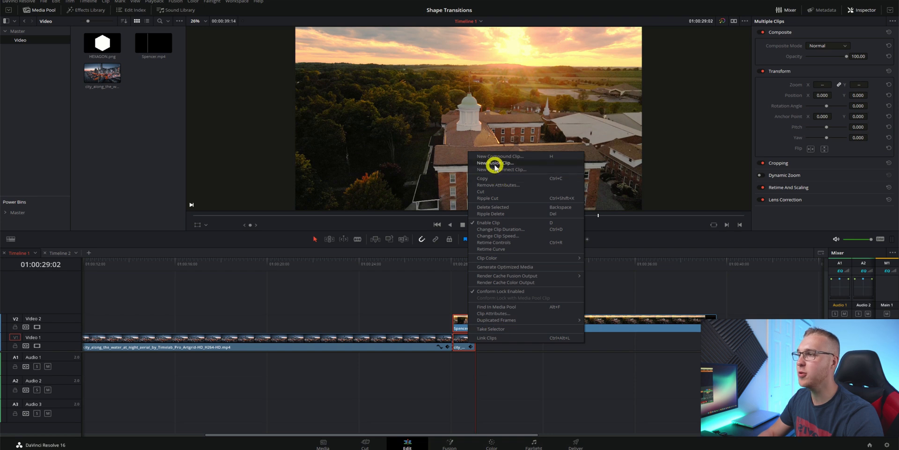
{"action": "left_click", "coordinate": [494, 162]}
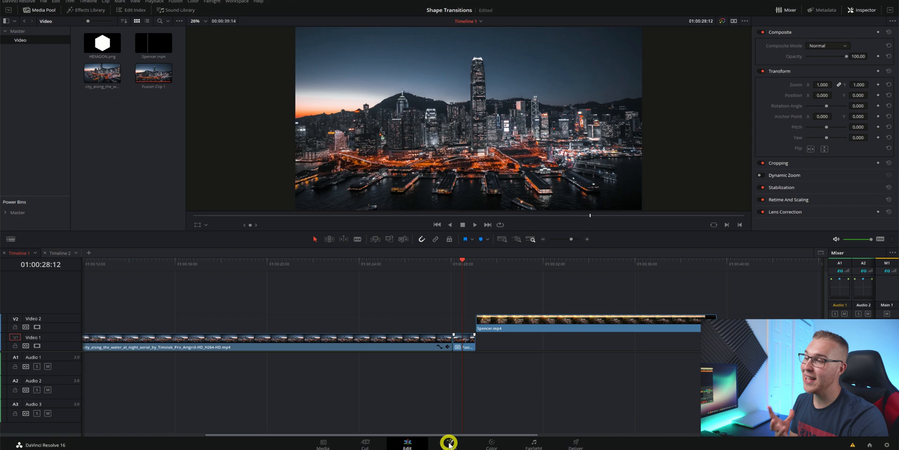
{"action": "left_click", "coordinate": [450, 442]}
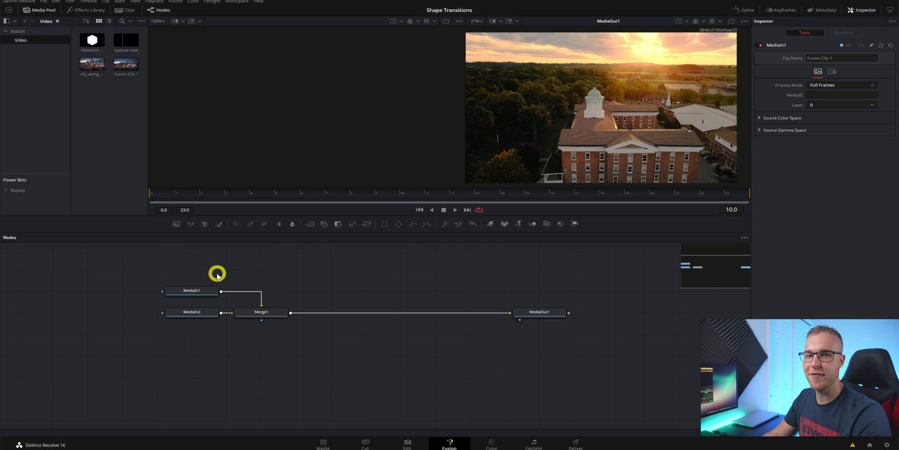
{"action": "mouse_move", "coordinate": [201, 292]}
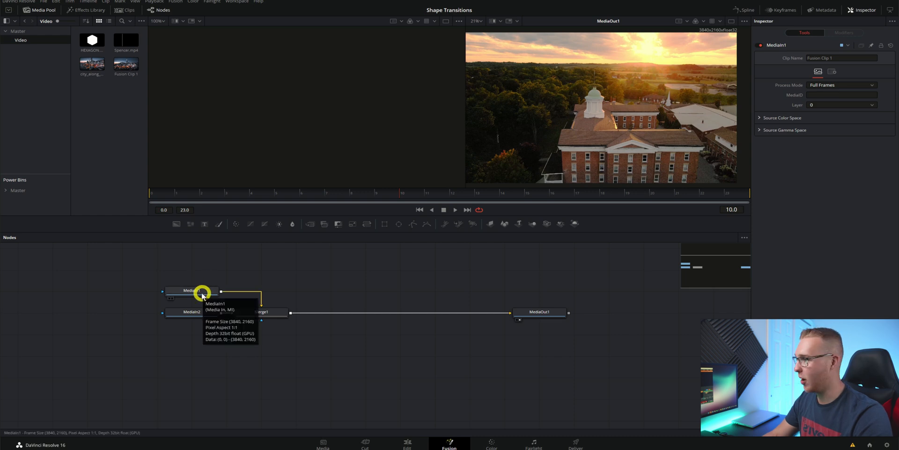
Rename MediaIn1 to City and MediaIn2 to building, then select Merge1 for replacement
{"action": "left_click", "coordinate": [192, 290]}
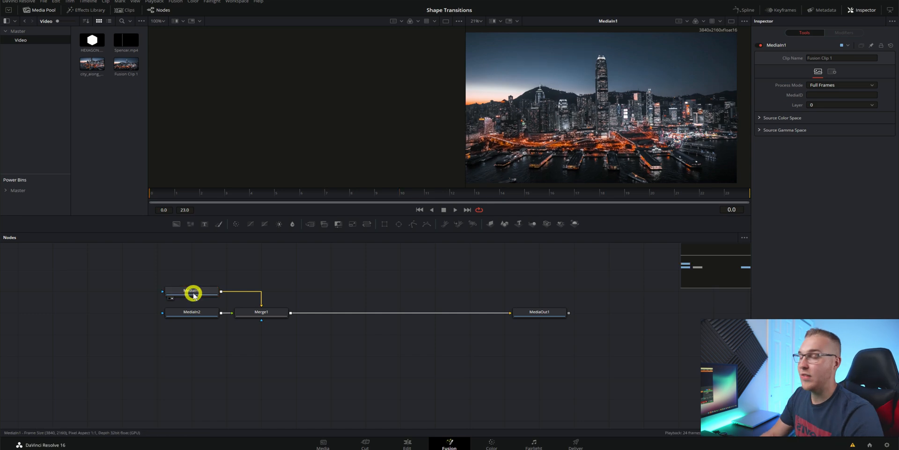
{"action": "left_click", "coordinate": [192, 292]}
{"action": "type", "text": "Cit"}
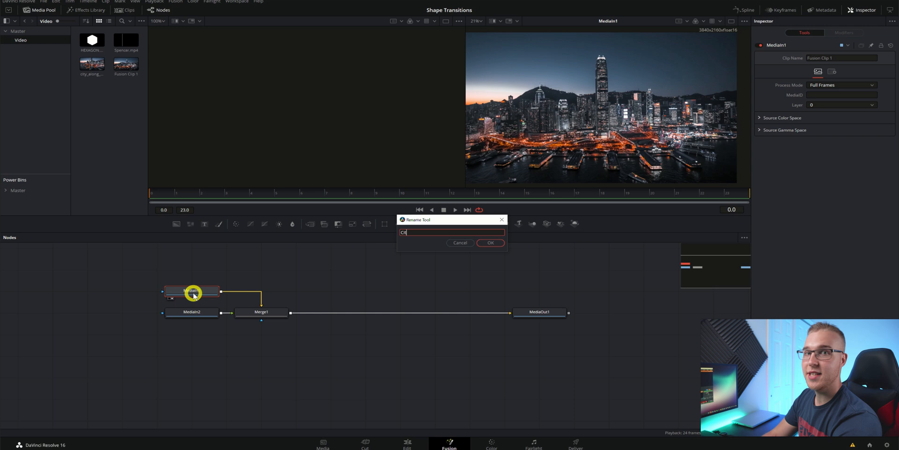
{"action": "left_click", "coordinate": [489, 242]}
{"action": "type", "text": "building"}
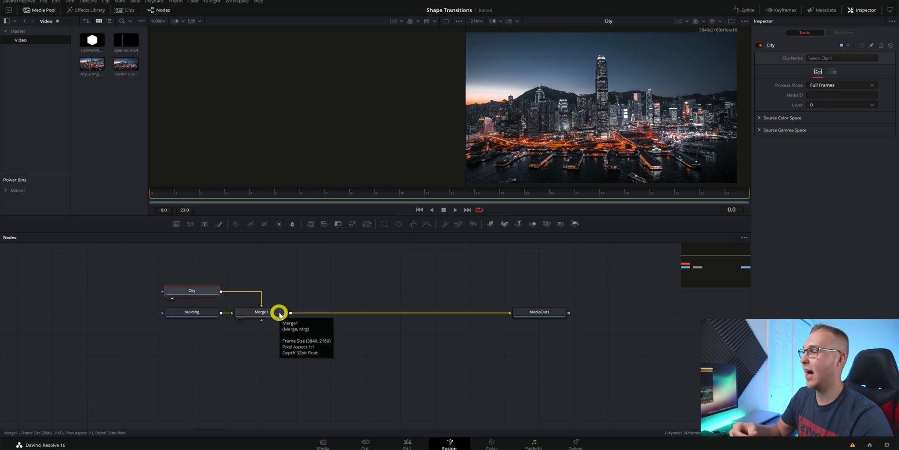
{"action": "left_click", "coordinate": [261, 312]}
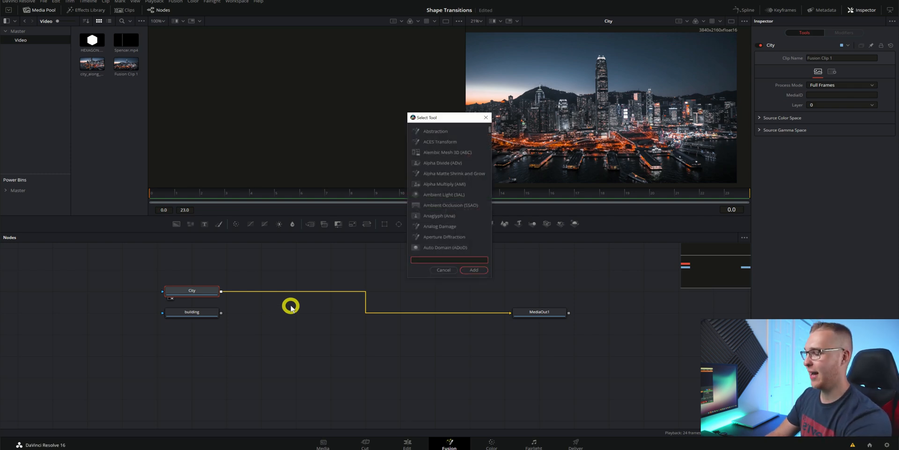
Add a Dissolve node with City and building as inputs, feeding MediaOut1
{"action": "left_click", "coordinate": [473, 270]}
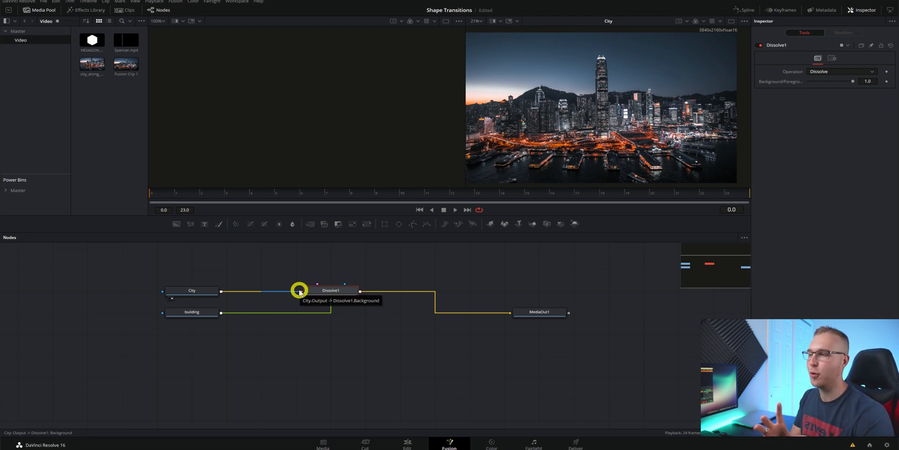
{"action": "left_click", "coordinate": [325, 289]}
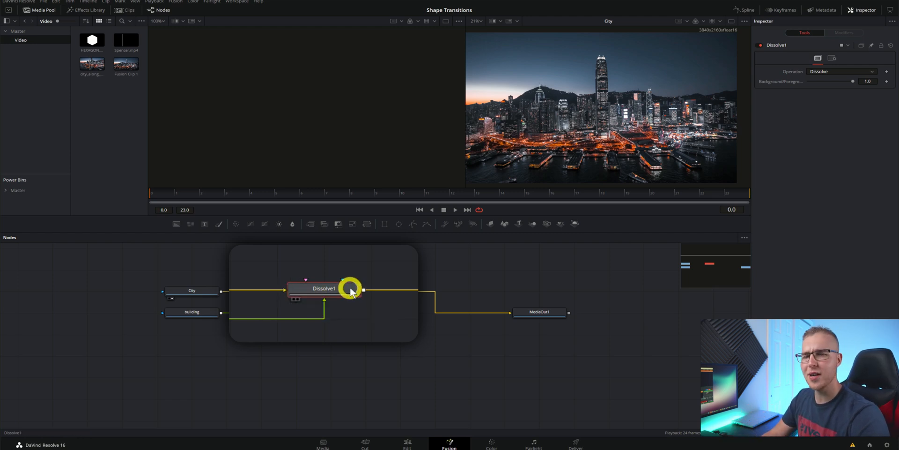
{"action": "mouse_move", "coordinate": [356, 294]}
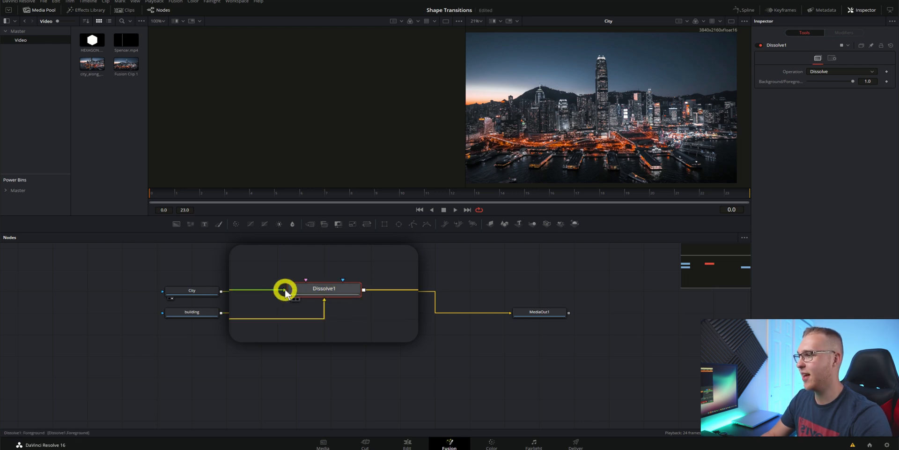
{"action": "mouse_move", "coordinate": [285, 290]}
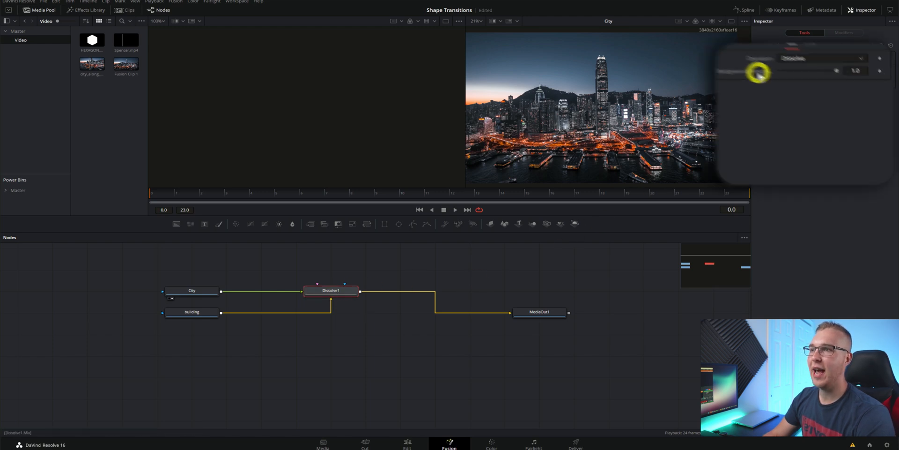
Drive the dissolve amount with an iif expression so City cuts to building around frame 12
{"action": "right_click", "coordinate": [751, 68]}
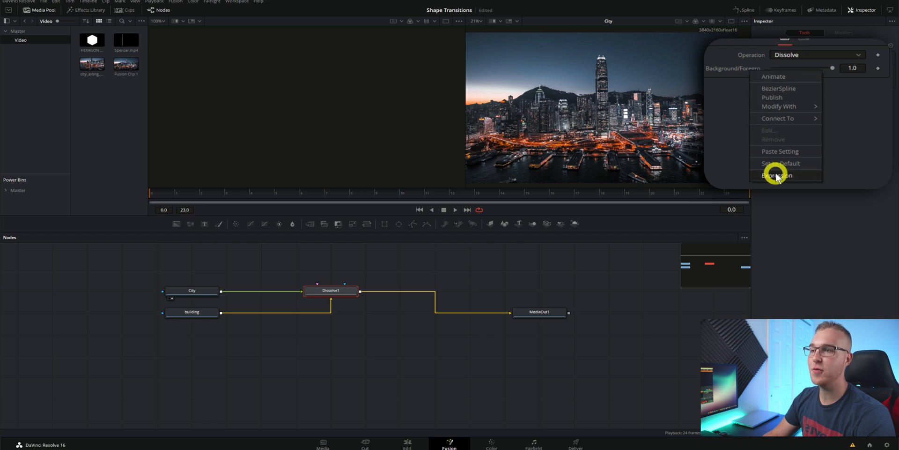
{"action": "left_click", "coordinate": [777, 175]}
{"action": "type", "text": "if((comp.RenderEnd-time)<(cor"}
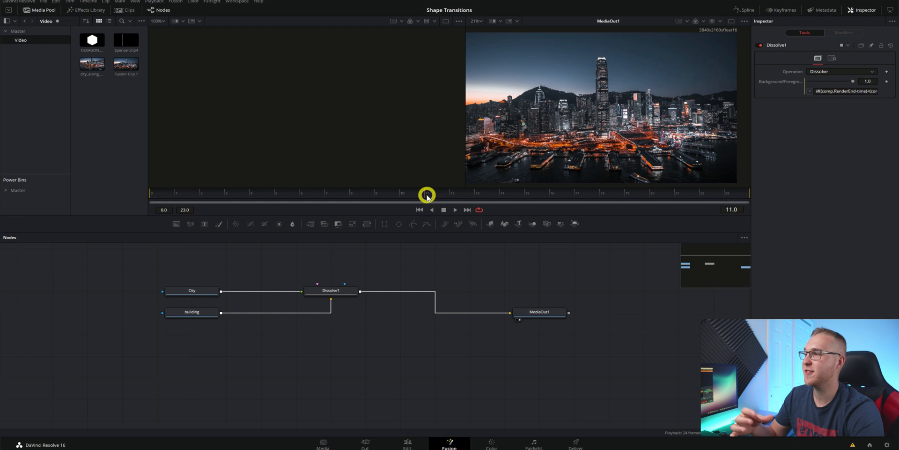
{"action": "left_click_drag", "start_coordinate": [427, 194], "coordinate": [452, 195]}
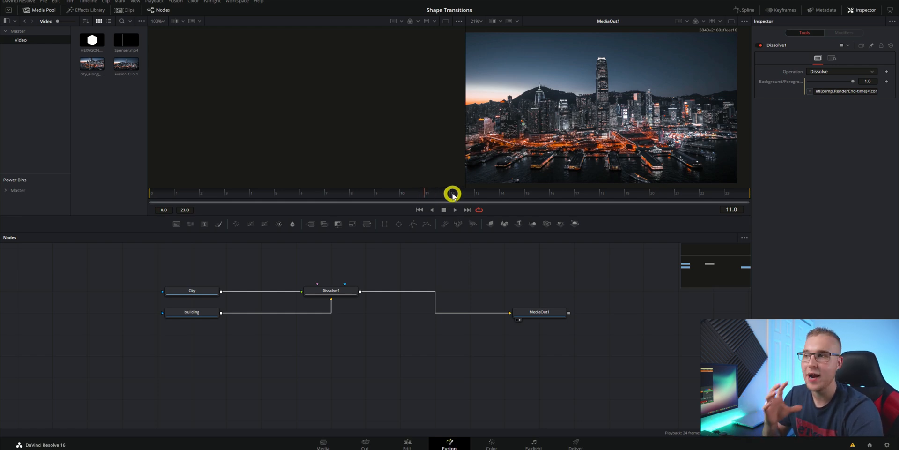
{"action": "left_click_drag", "start_coordinate": [452, 193], "coordinate": [457, 193]}
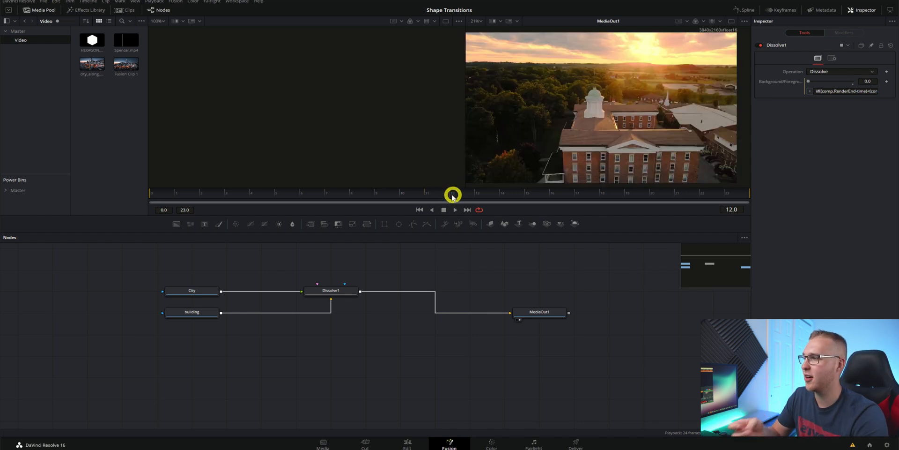
{"action": "left_click", "coordinate": [192, 291]}
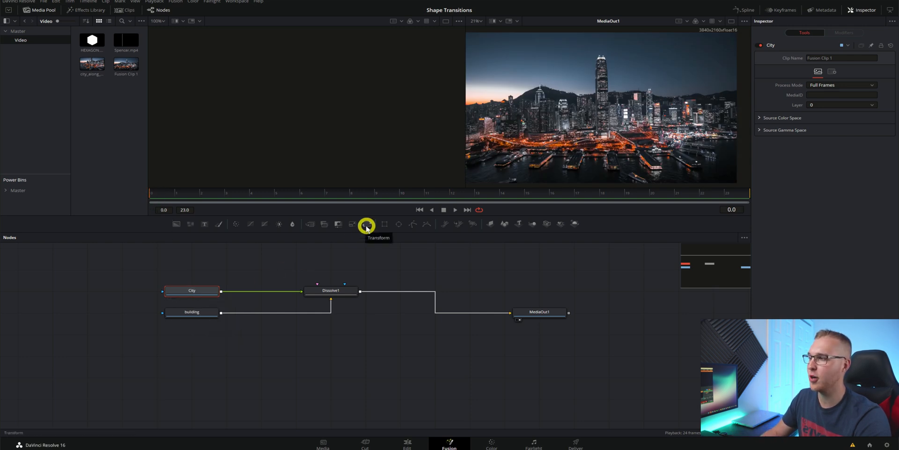
Add a Transform after City with keyframed Center X sliding it out, instanced onto building
{"action": "left_click", "coordinate": [366, 224]}
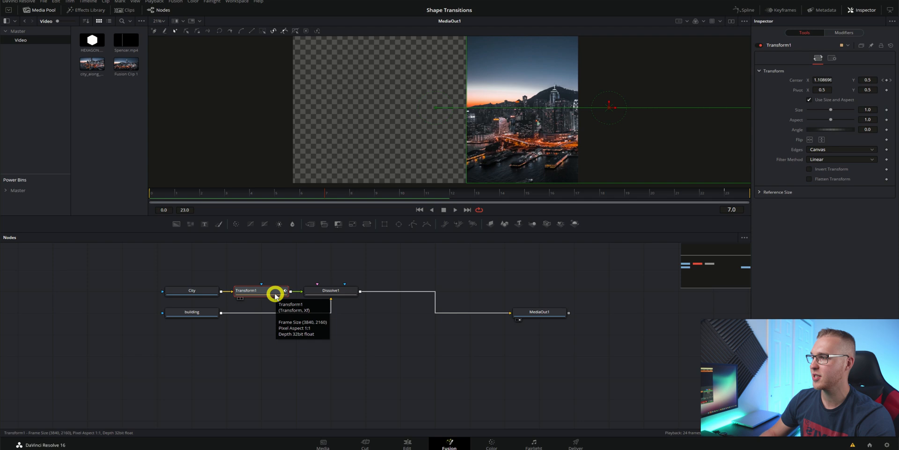
{"action": "left_click", "coordinate": [192, 312]}
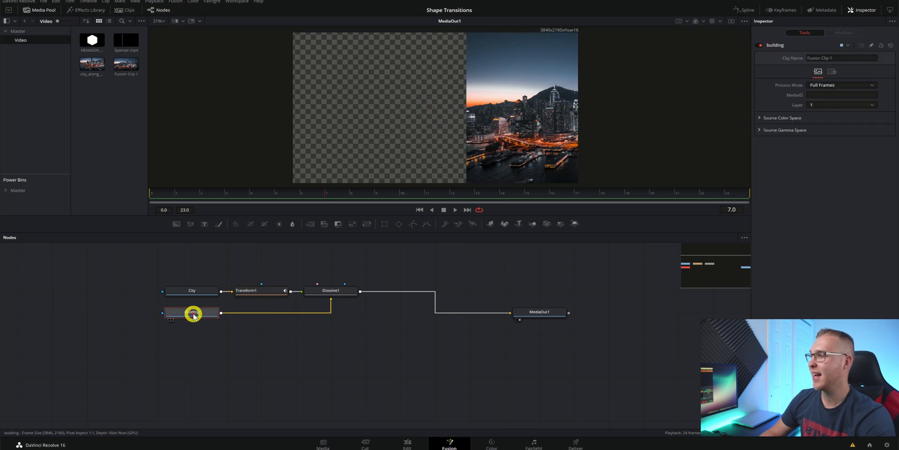
{"action": "mouse_move", "coordinate": [207, 314]}
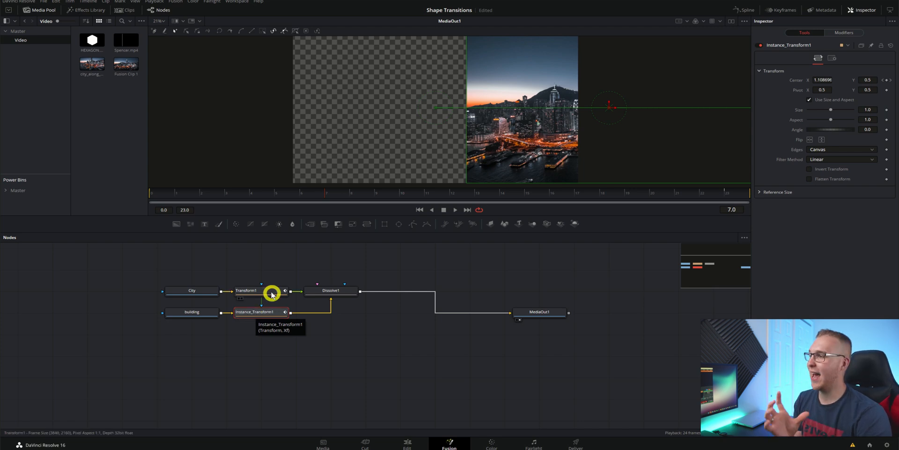
{"action": "left_click", "coordinate": [250, 290]}
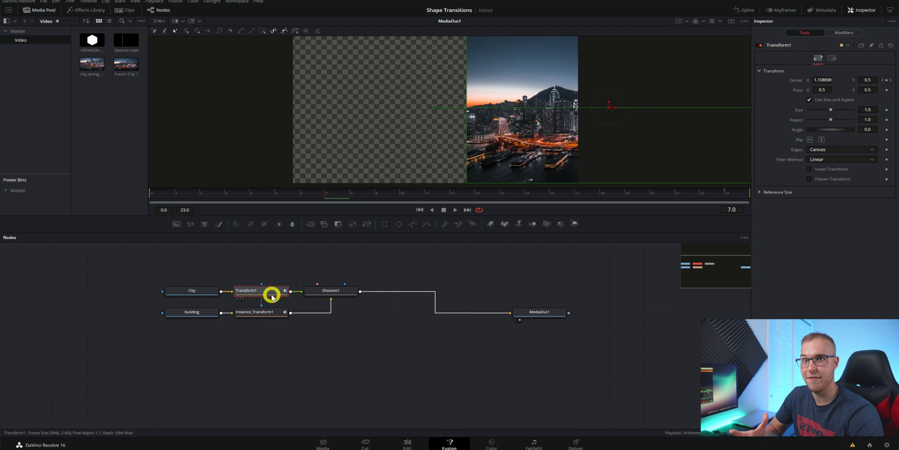
{"action": "left_click", "coordinate": [455, 212]}
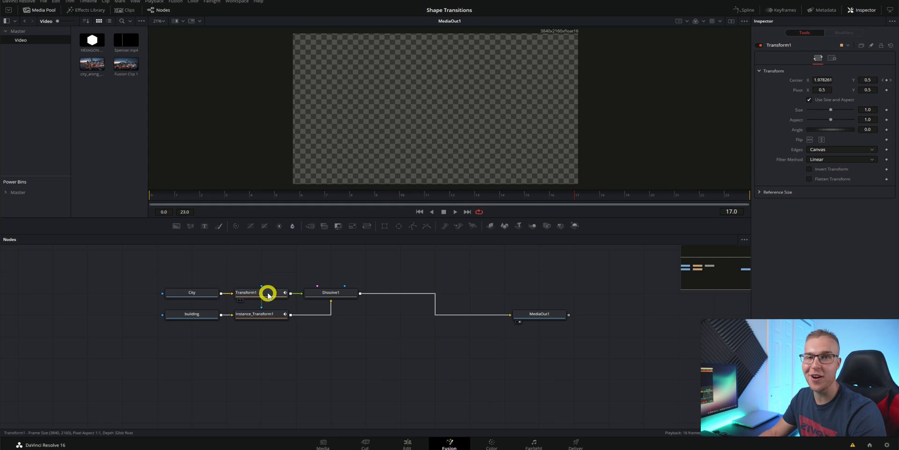
Set Transform1 Edges to Wrap and scrub to preview the wrapped slide
{"action": "left_click", "coordinate": [260, 292]}
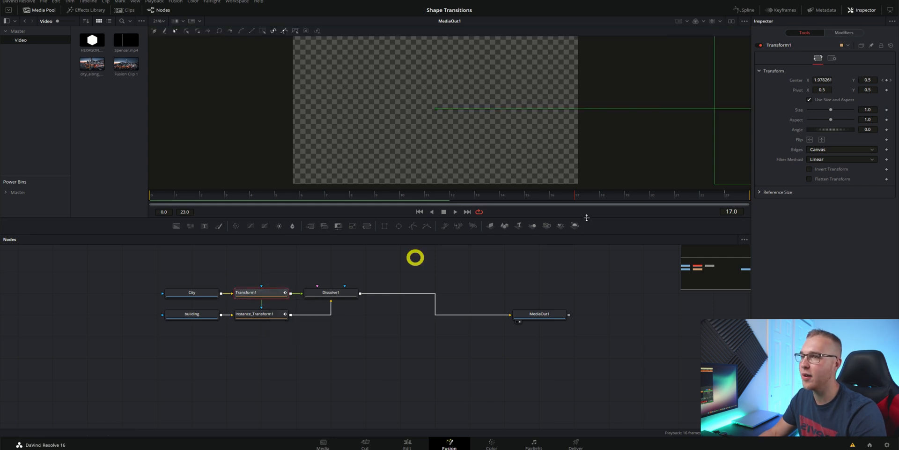
{"action": "left_click", "coordinate": [842, 150]}
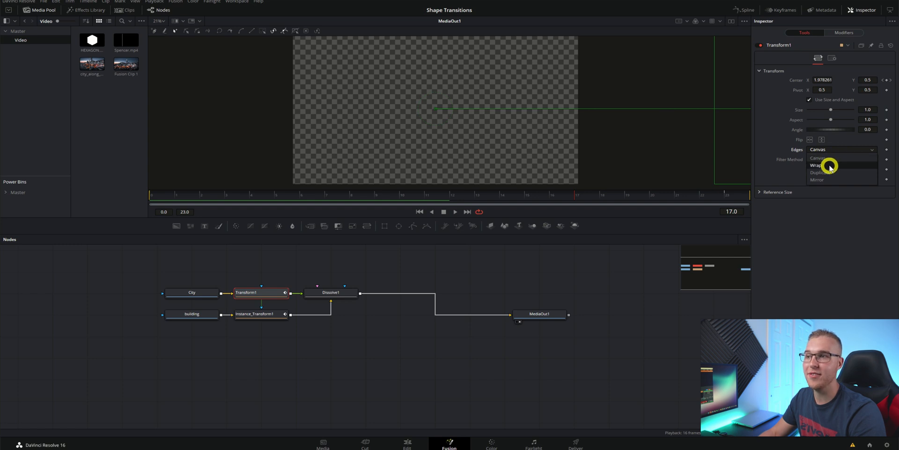
{"action": "left_click", "coordinate": [816, 166]}
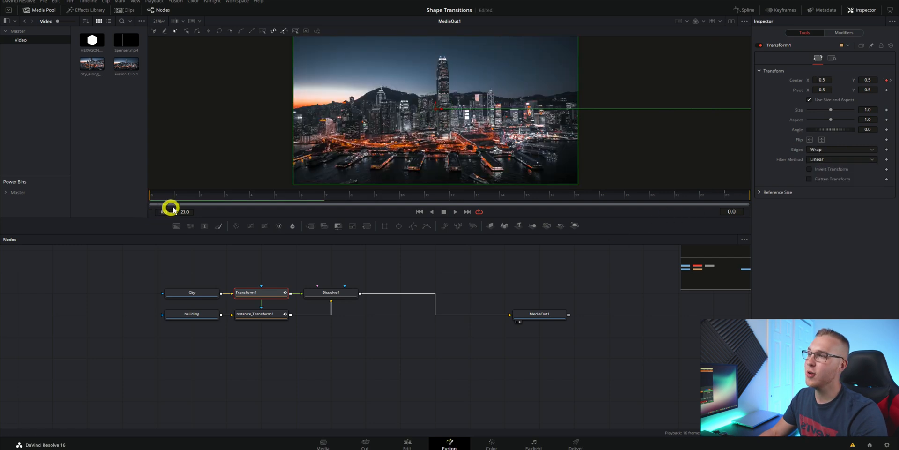
{"action": "left_click_drag", "start_coordinate": [172, 194], "coordinate": [373, 194]}
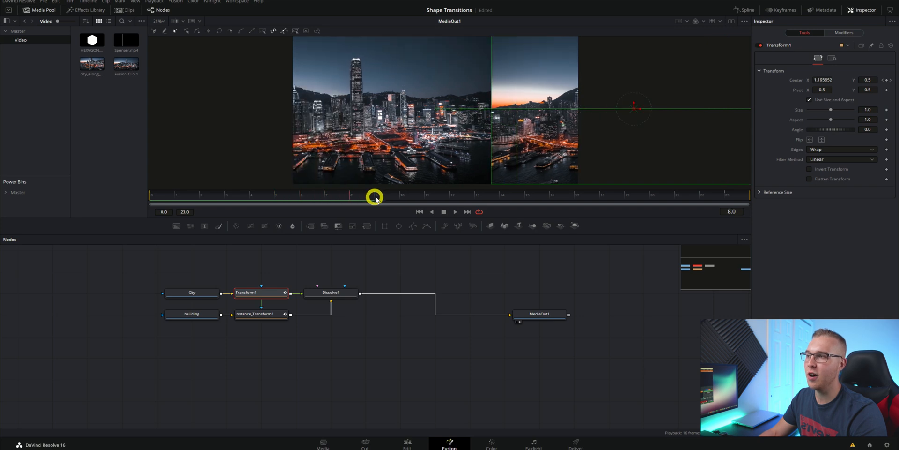
{"action": "left_click_drag", "start_coordinate": [375, 198], "coordinate": [337, 194]}
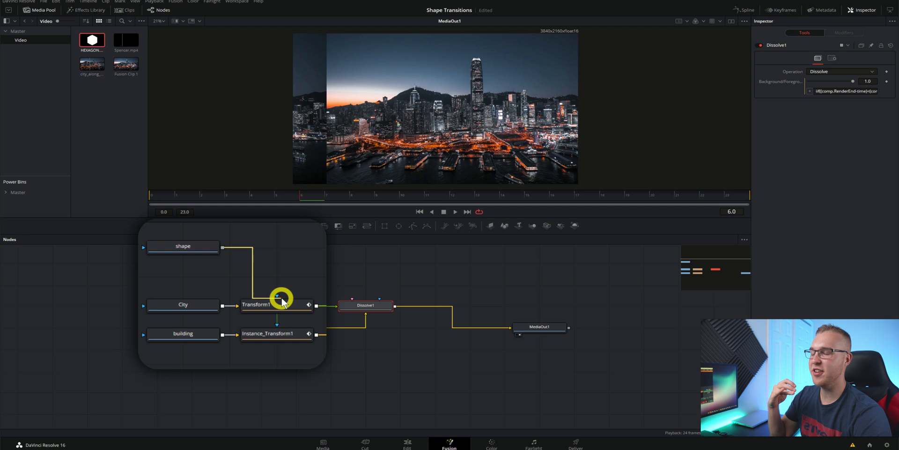
Feed the hexagon shape through Transform2 as a mask on both slide transforms, Size 1.63
{"action": "left_click", "coordinate": [256, 304]}
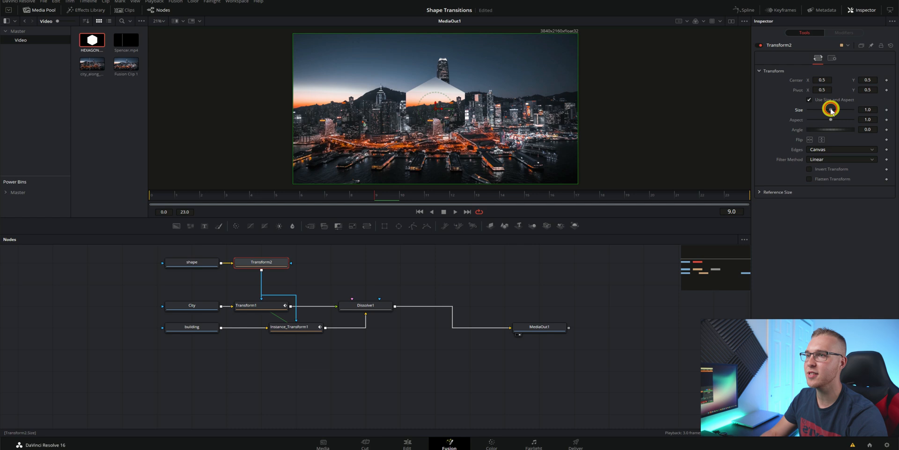
{"action": "left_click_drag", "start_coordinate": [831, 109], "coordinate": [835, 109]}
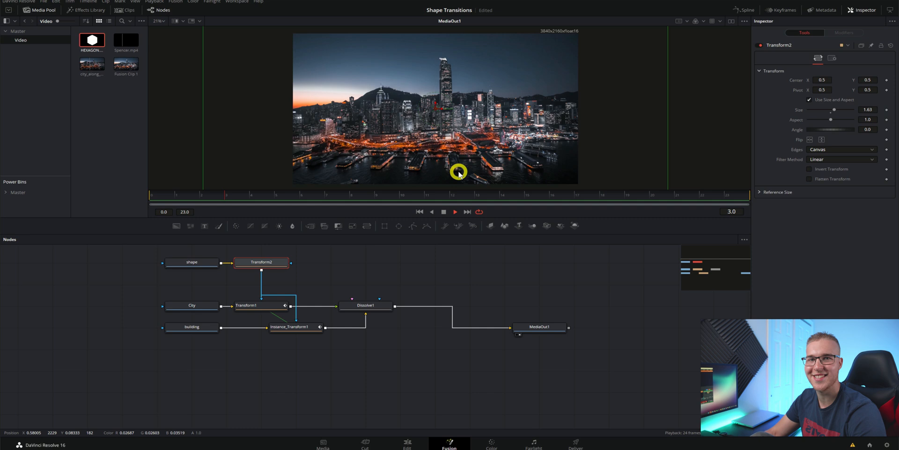
Move City and building left and paste instanced copies of Transform1 after each clip
{"action": "left_click", "coordinate": [193, 305]}
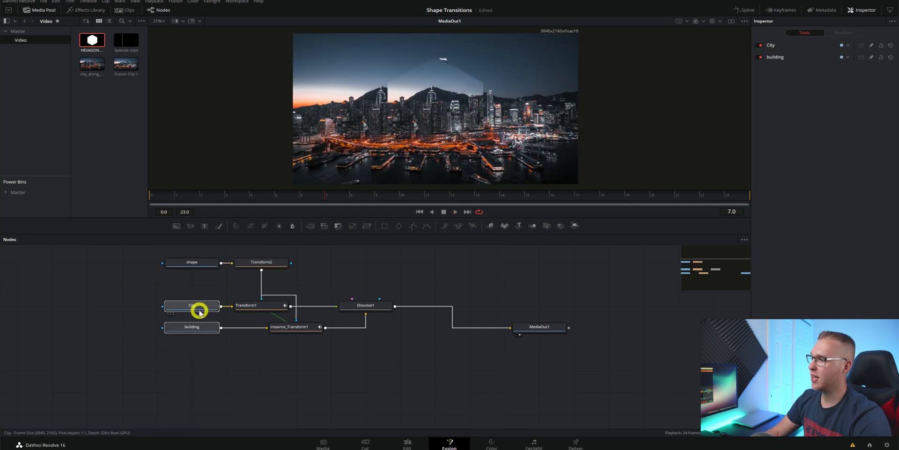
{"action": "left_click", "coordinate": [246, 305]}
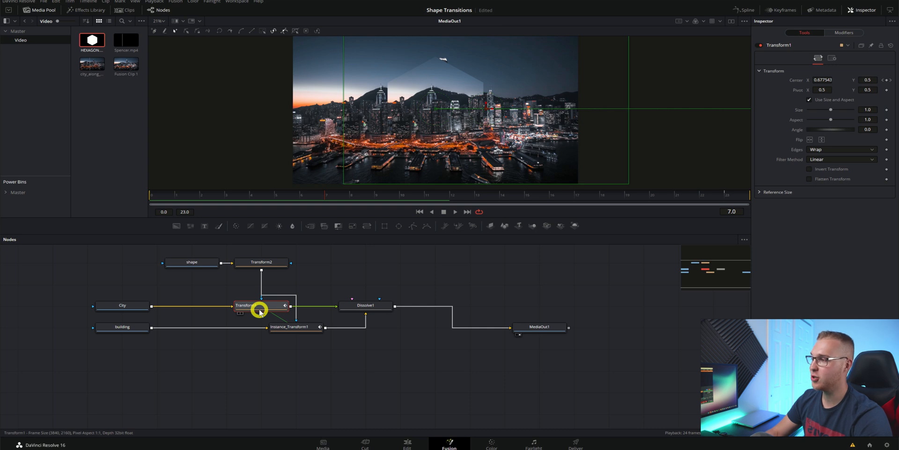
{"action": "left_click", "coordinate": [122, 305]}
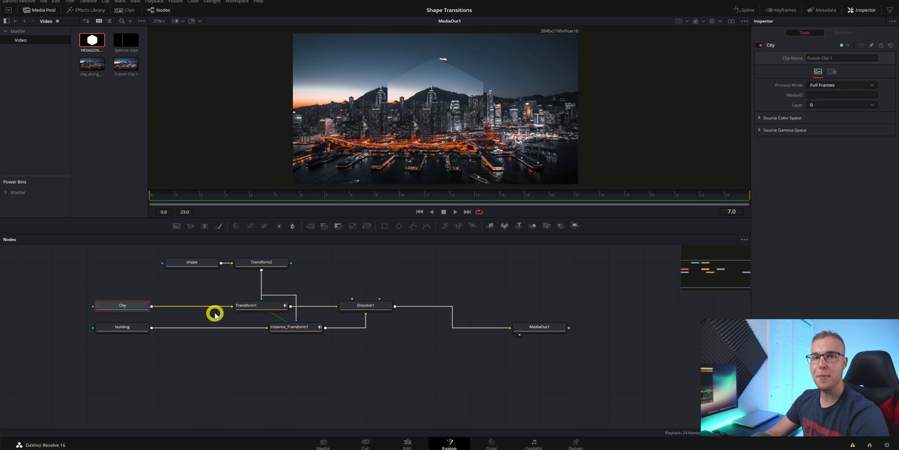
{"action": "left_click", "coordinate": [250, 305]}
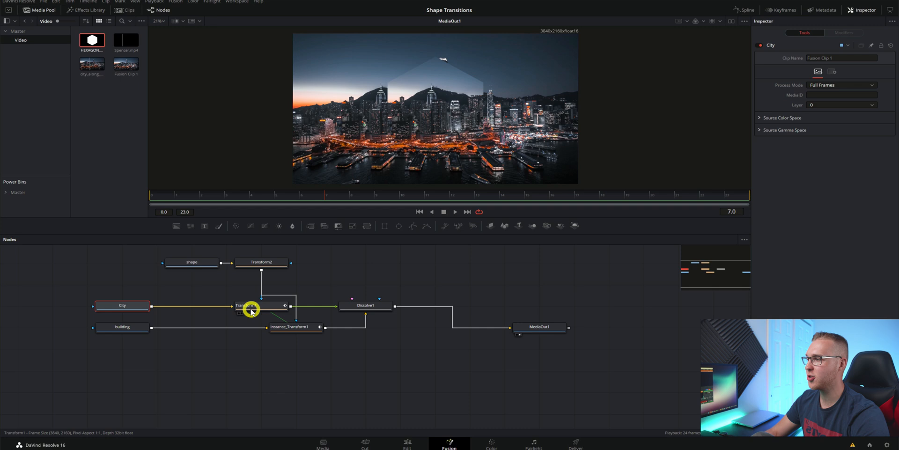
{"action": "left_click", "coordinate": [122, 305]}
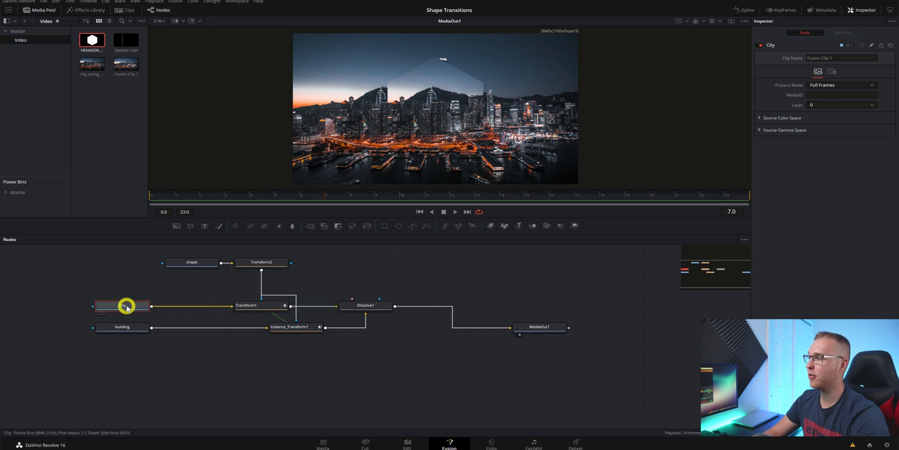
{"action": "left_click", "coordinate": [295, 327]}
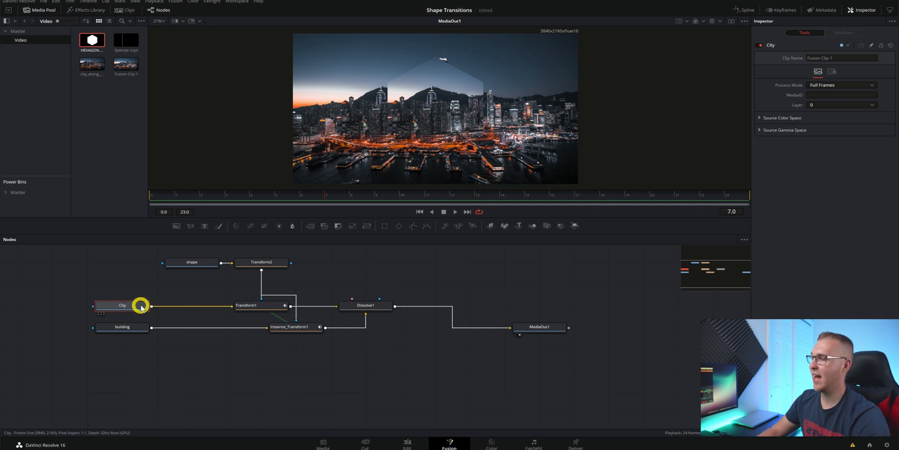
{"action": "left_click", "coordinate": [122, 326]}
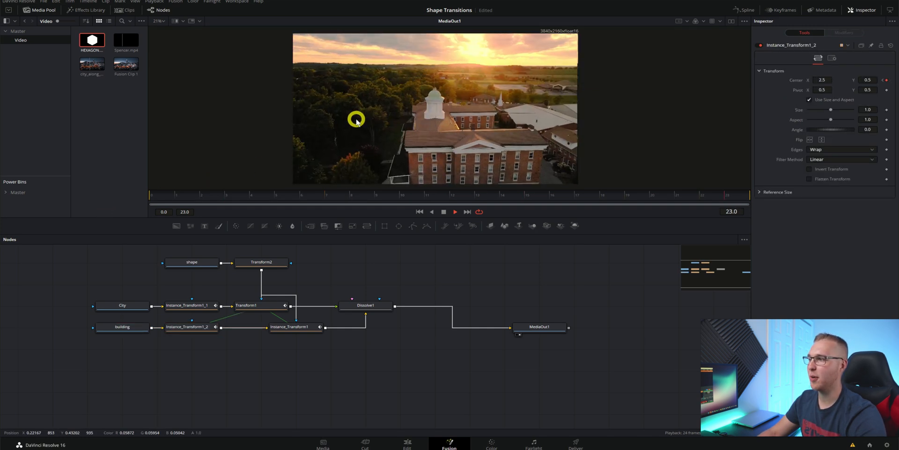
Set Transform1 Edges to Mirror and enable motion blur with Quality 6, Shutter Angle 82.2
{"action": "left_click", "coordinate": [246, 304]}
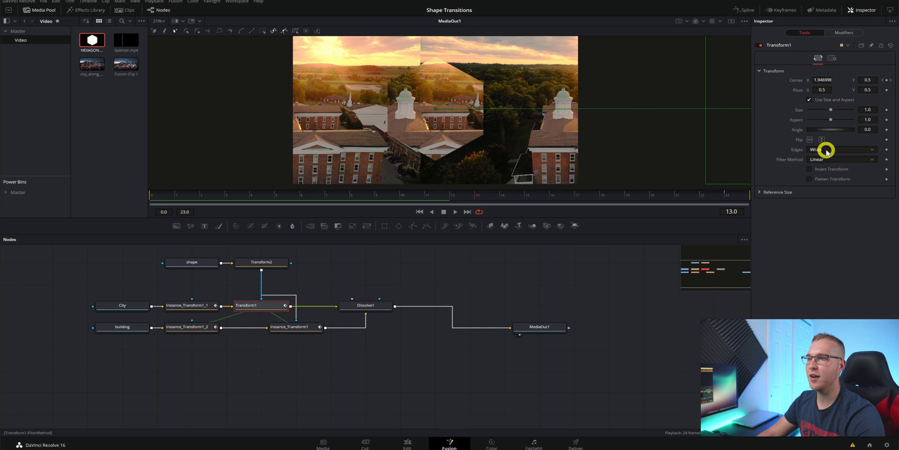
{"action": "left_click", "coordinate": [838, 149]}
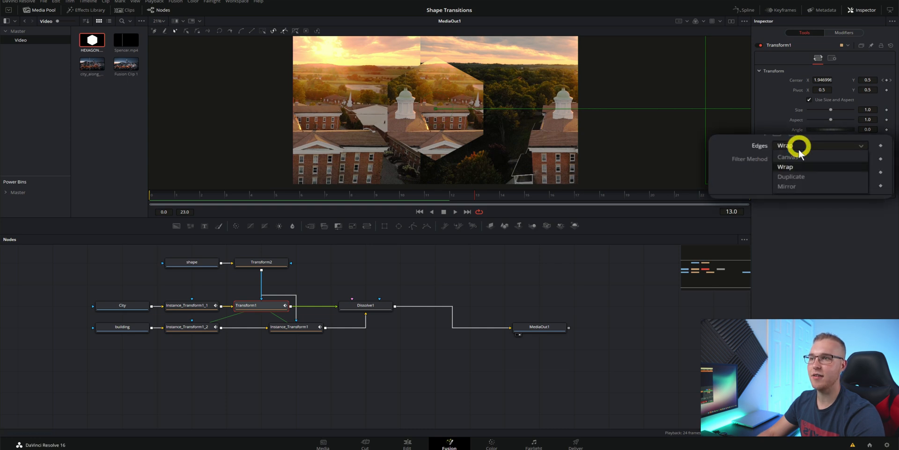
{"action": "left_click", "coordinate": [787, 186]}
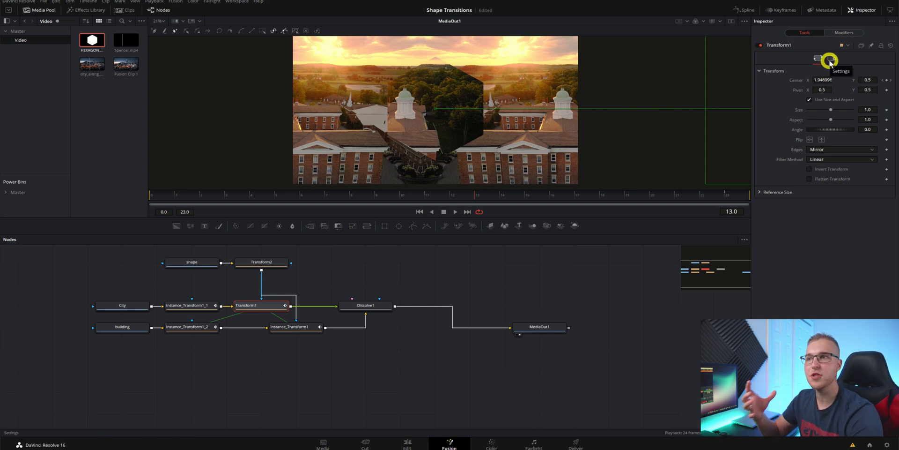
{"action": "left_click", "coordinate": [832, 59]}
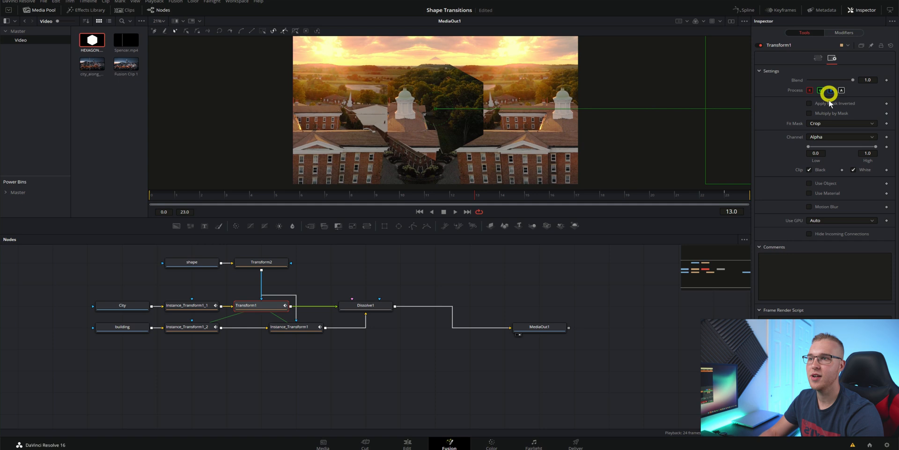
{"action": "left_click", "coordinate": [810, 206]}
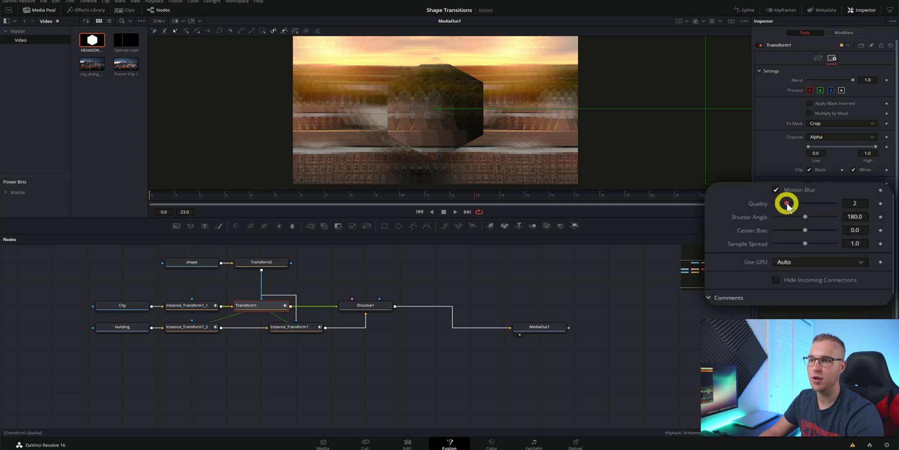
{"action": "left_click_drag", "start_coordinate": [786, 202], "coordinate": [809, 203]}
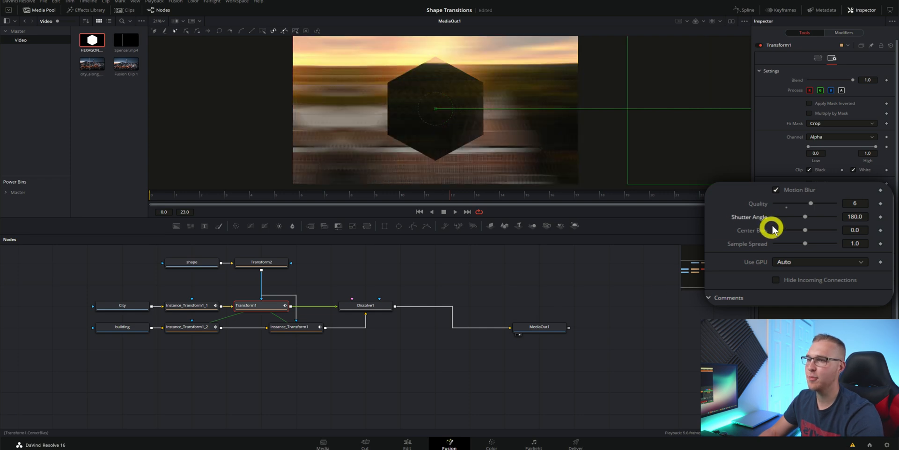
{"action": "left_click_drag", "start_coordinate": [805, 217], "coordinate": [788, 217]}
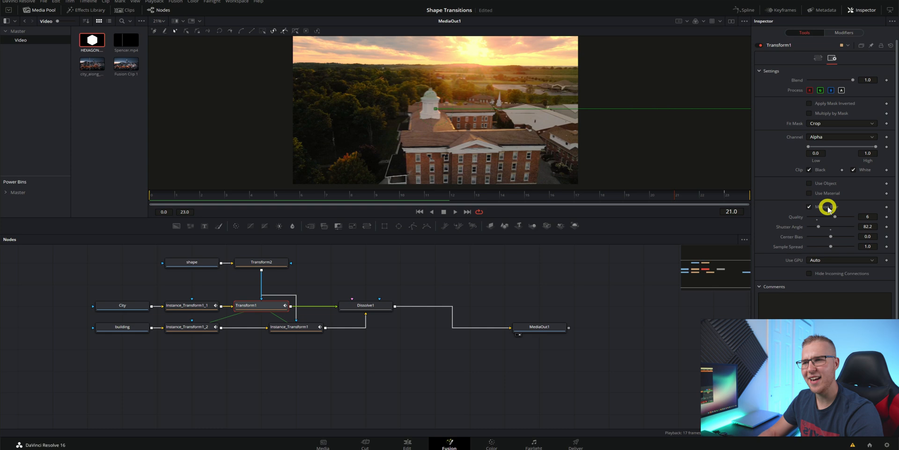
{"action": "left_click", "coordinate": [818, 59]}
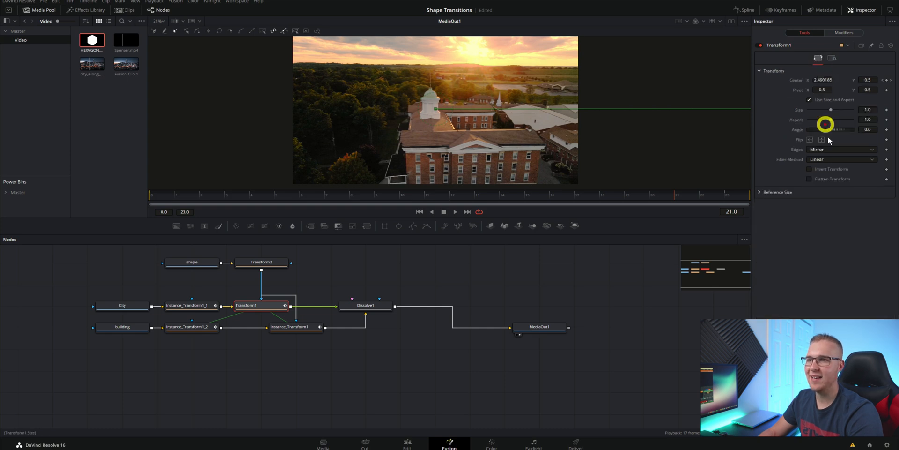
{"action": "left_click", "coordinate": [842, 149]}
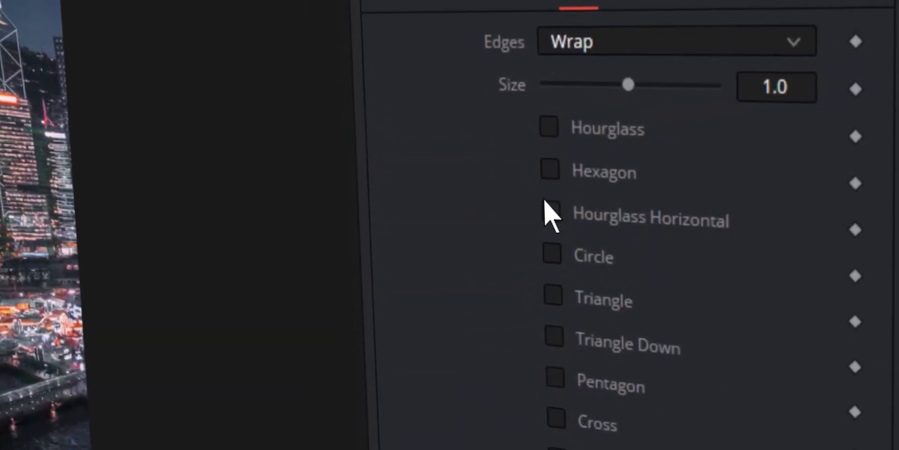
Enable the Hourglass Horizontal transition shape
{"action": "left_click", "coordinate": [549, 210]}
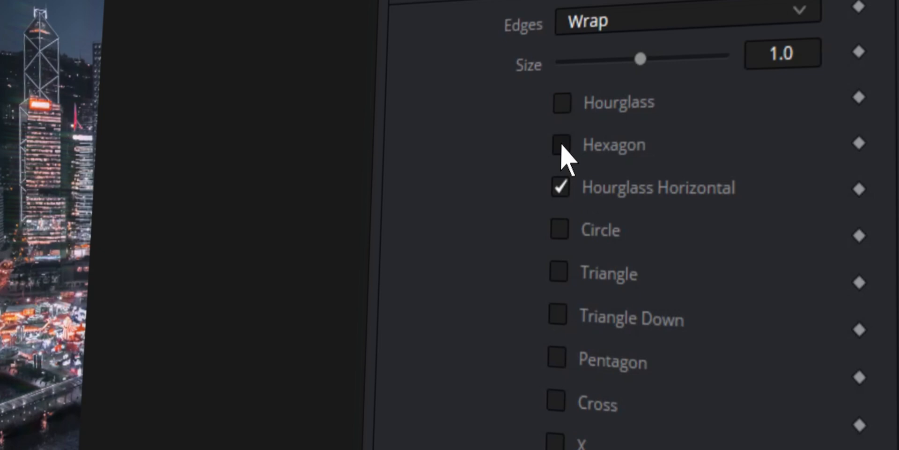